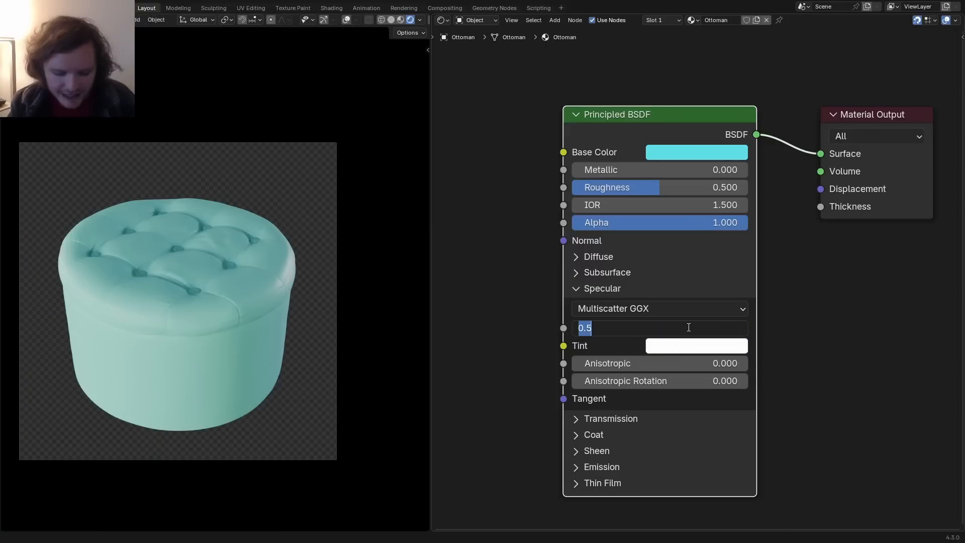
Confirm the Specular IOR Level value of 0.5 on the ottoman's Principled BSDF.
type("1.000")
key("Return")
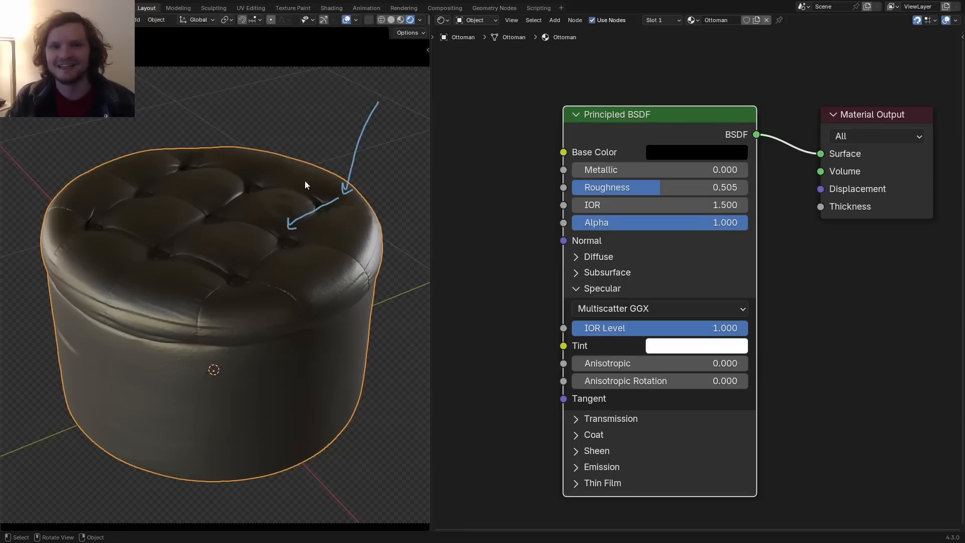
left_click(696, 152)
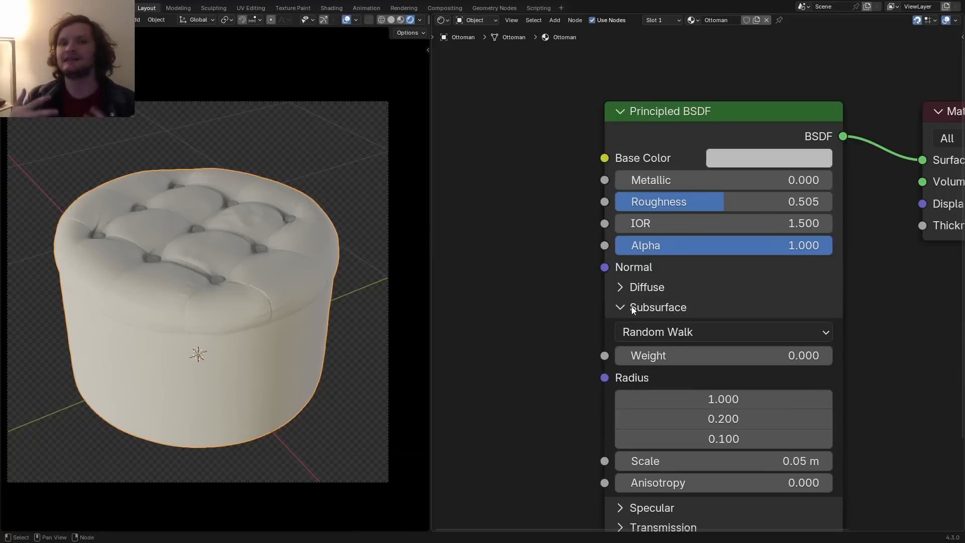
mouse_move(706, 356)
type("2")
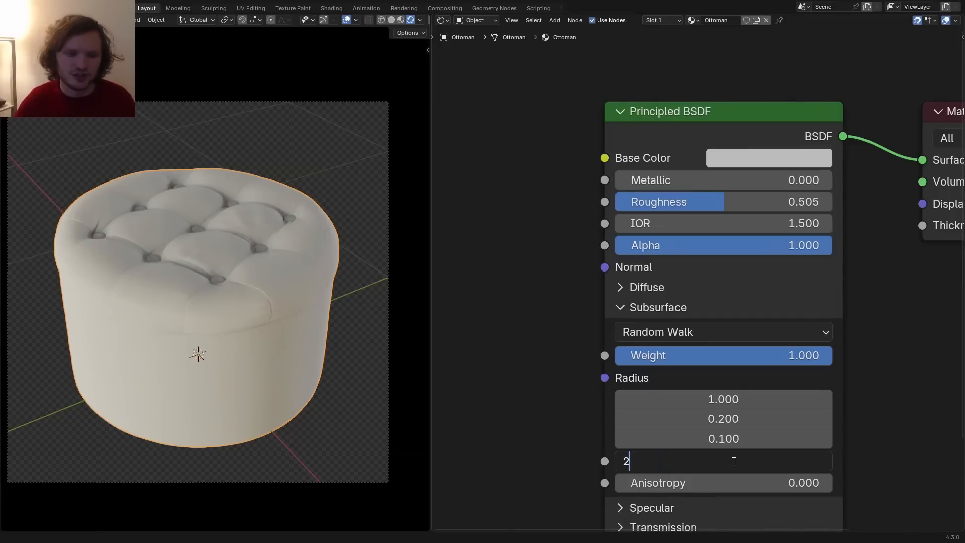
Confirm the subsurface Scale of 2 for the ottoman material.
key("Return")
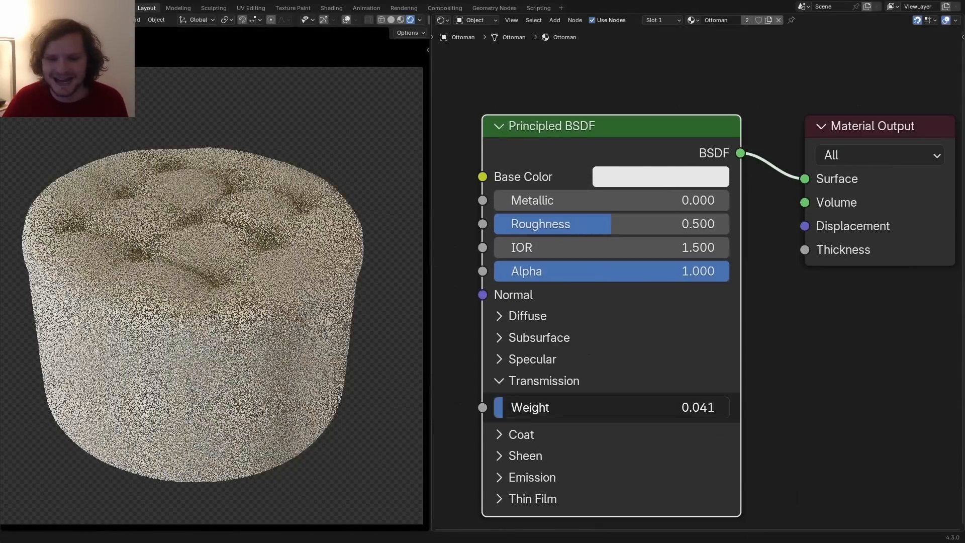
Pick a bright orange (hex FFA723) for the ottoman's Base Color swatch.
left_click(659, 177)
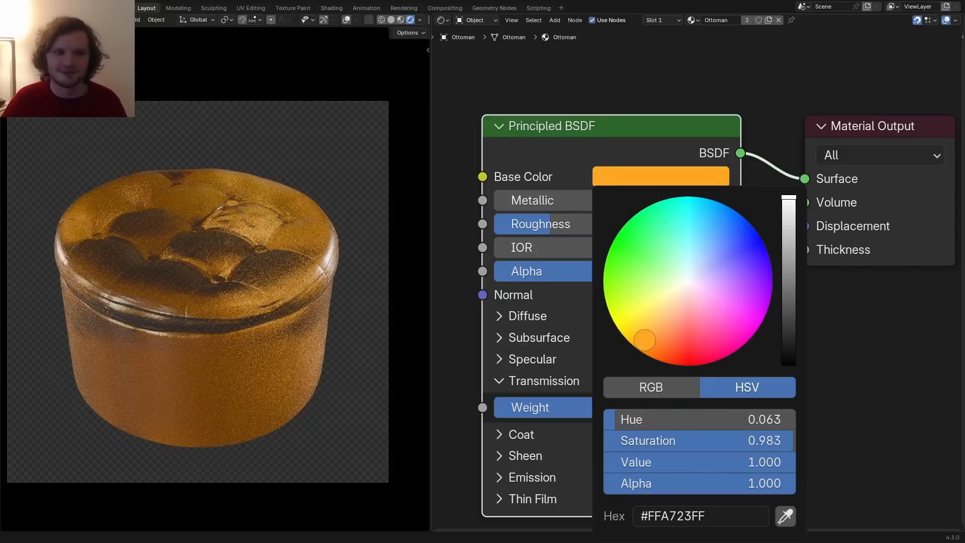